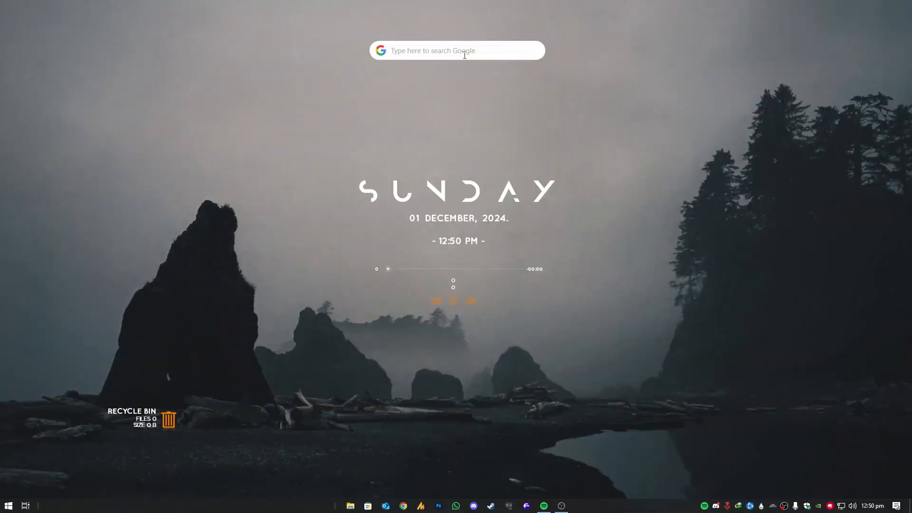
Type 'Windows Fixer' into the desktop CyberSearch Google bar.
click(456, 50)
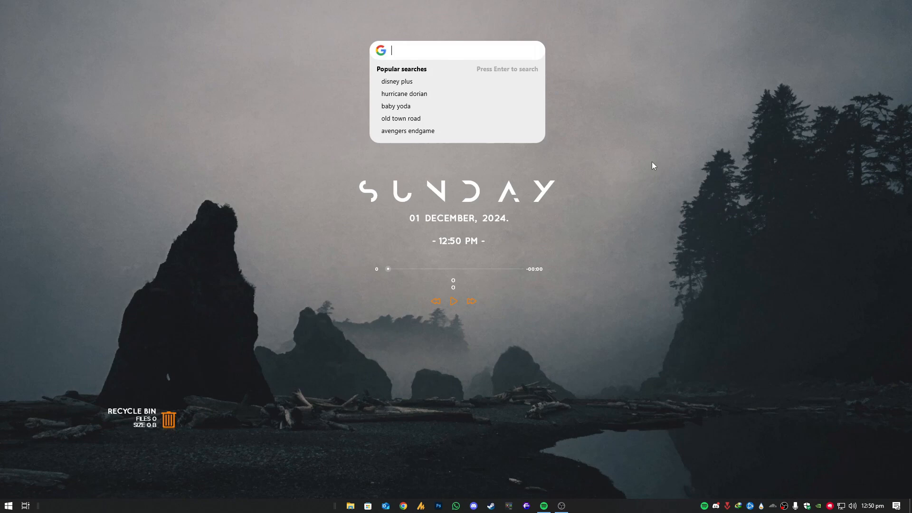
text(Windows Fixer)
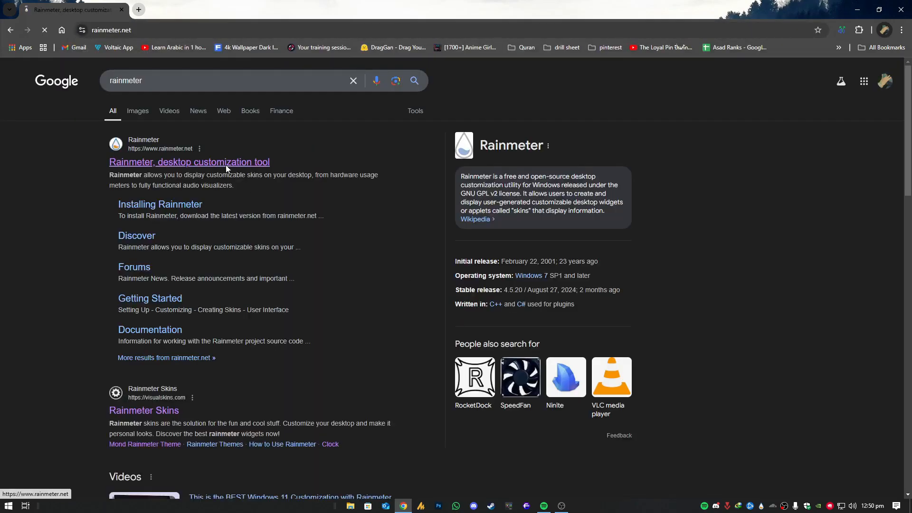
Open the 'Rainmeter, desktop customization tool' search result.
click(189, 161)
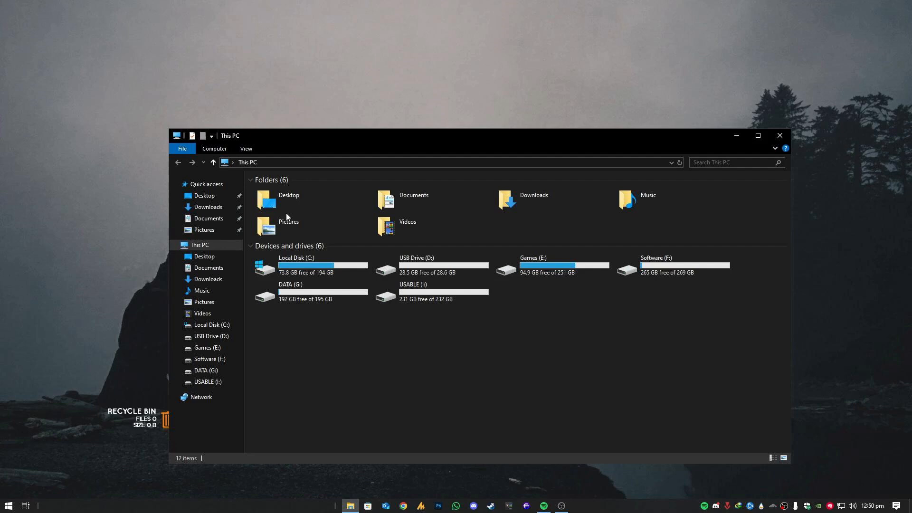
Install the cybersearch .rmskin package from Documents > skin into Rainmeter.
click(209, 218)
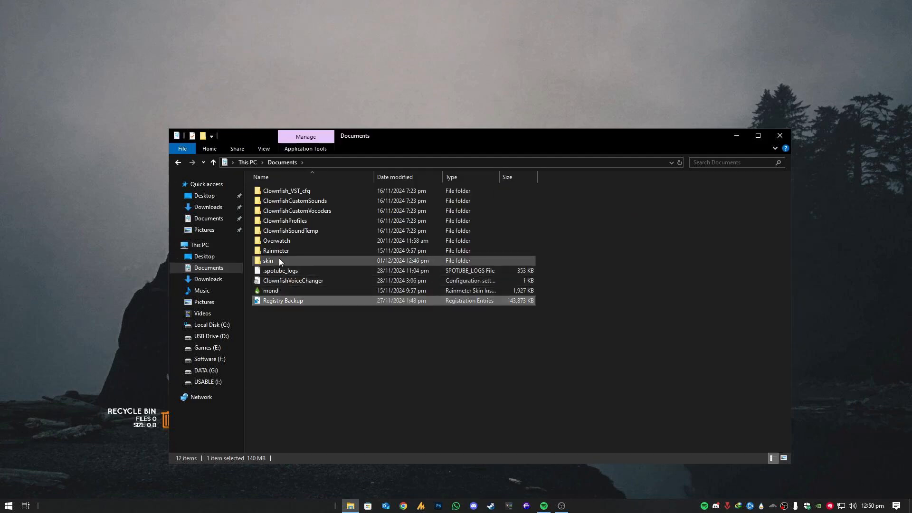
double_click(267, 261)
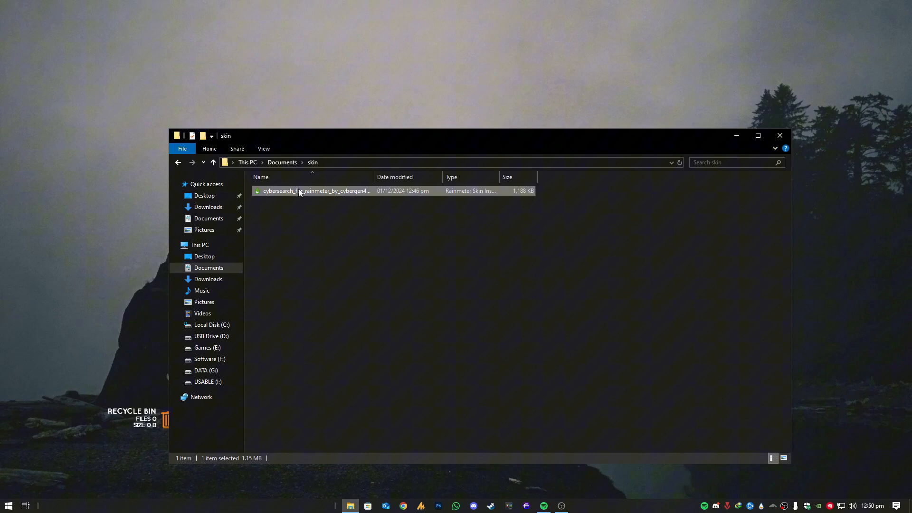
right_click(298, 191)
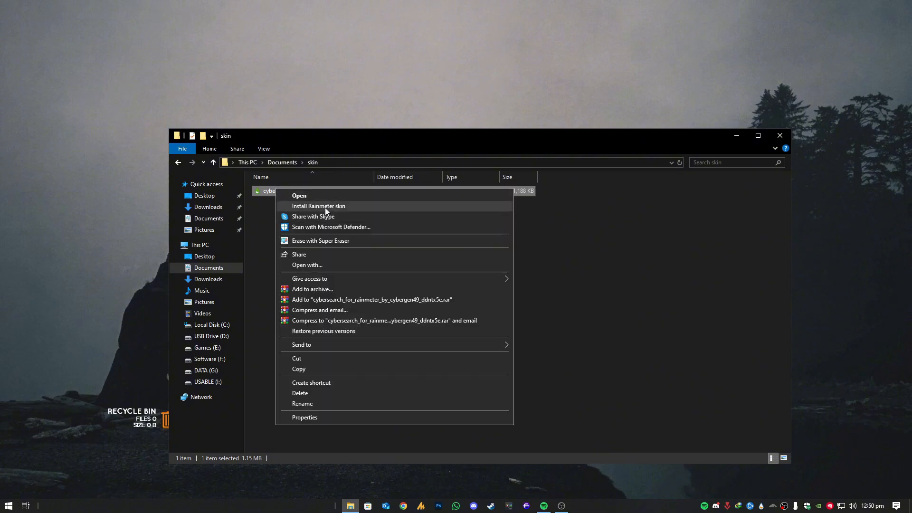
click(318, 205)
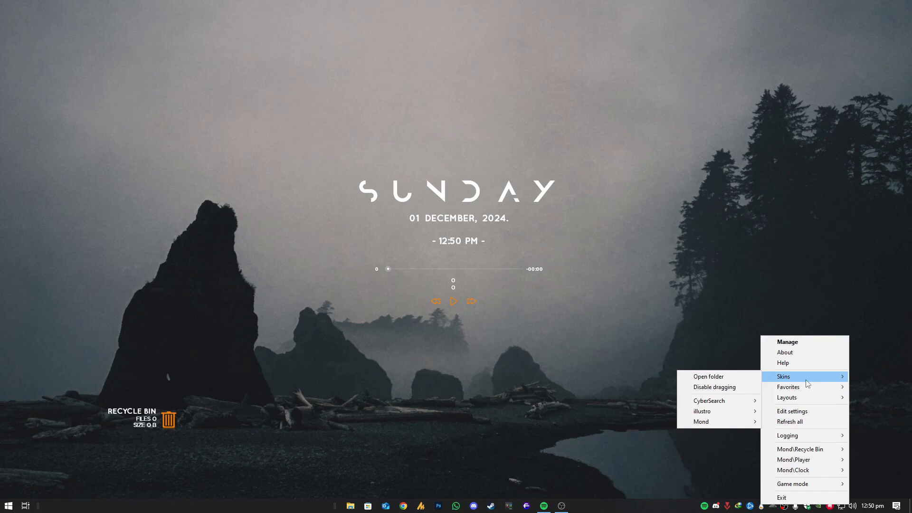
mouse_move(709, 400)
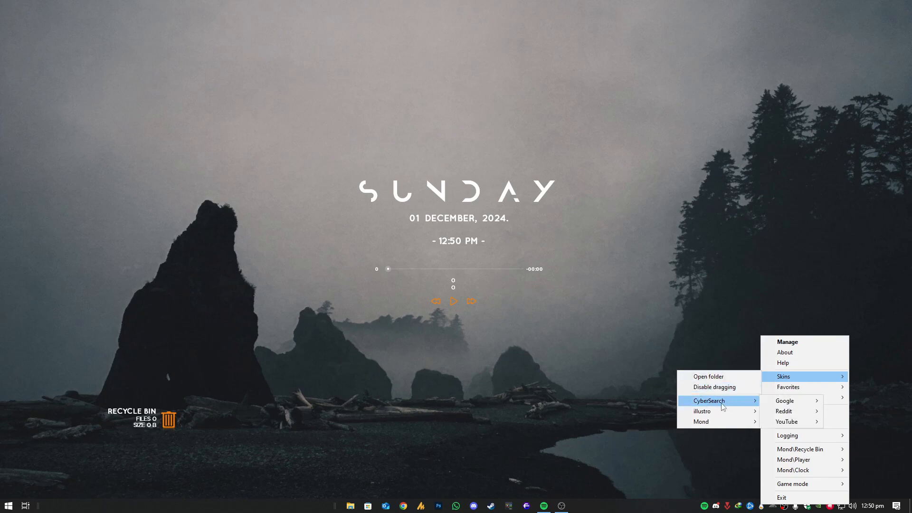
Load the CyberSearch Google Search.ini skin from the tray menu.
click(806, 414)
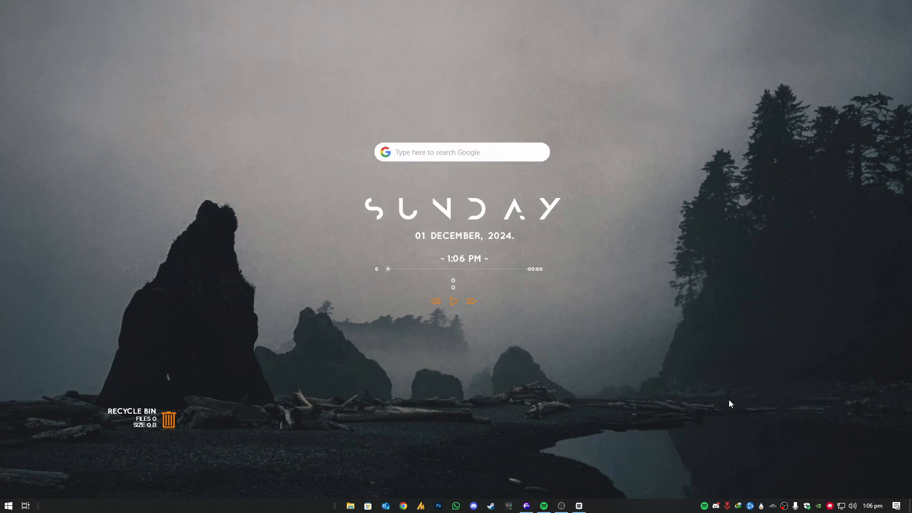
Load the CyberSearch YouTube and Reddit Search.ini skins, then type 'Windows' in the YouTube bar.
right_click(730, 403)
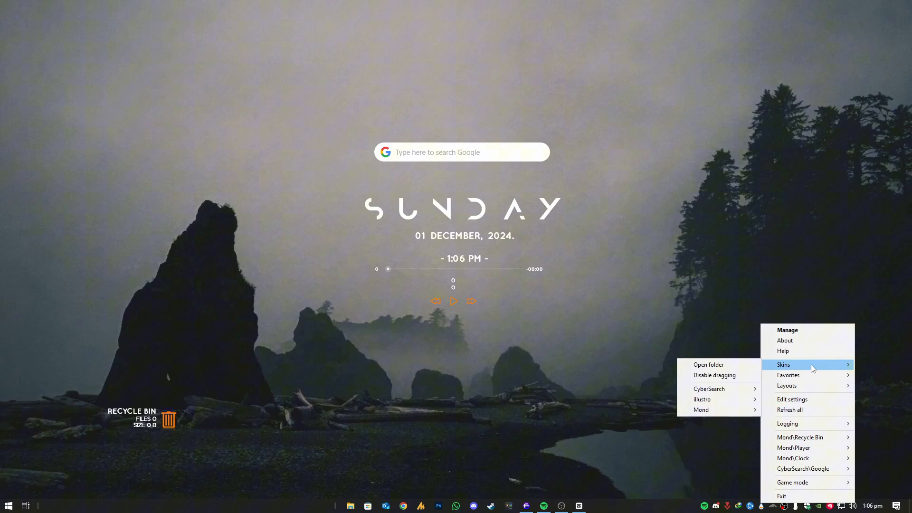
mouse_move(708, 389)
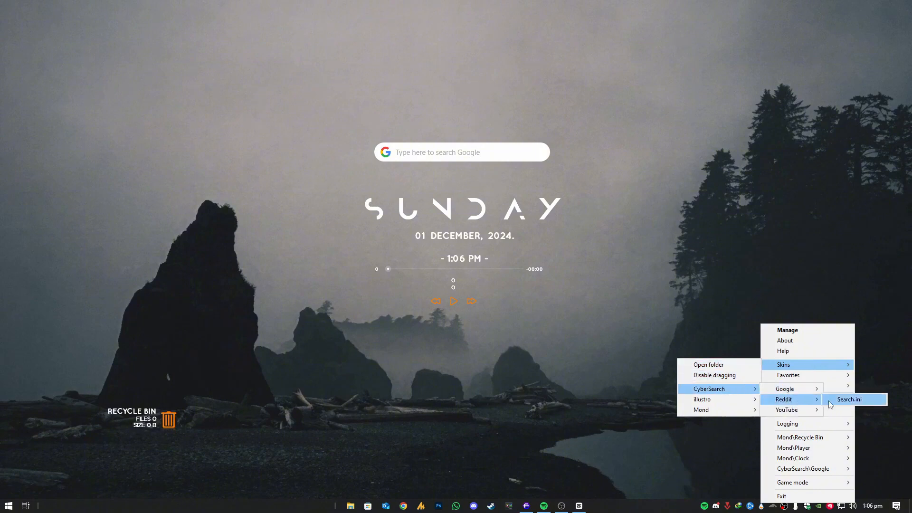
click(785, 409)
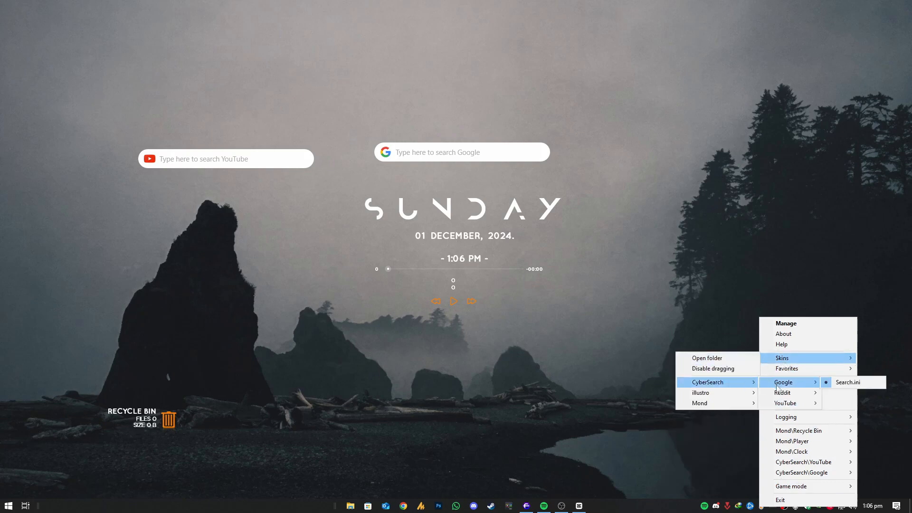
click(782, 392)
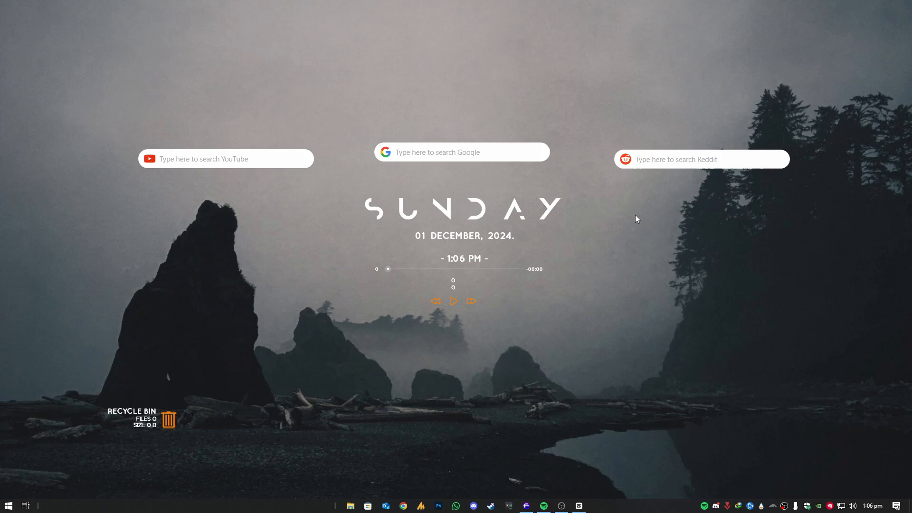
text(Windows)
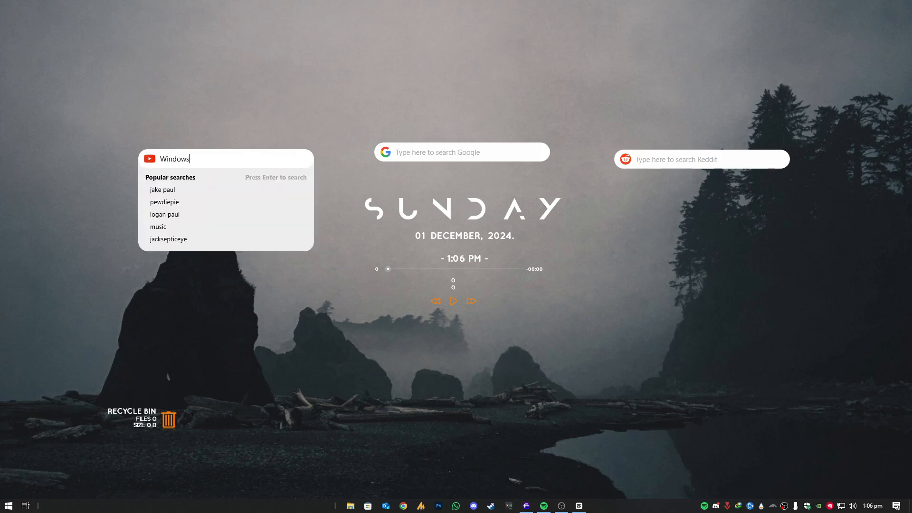